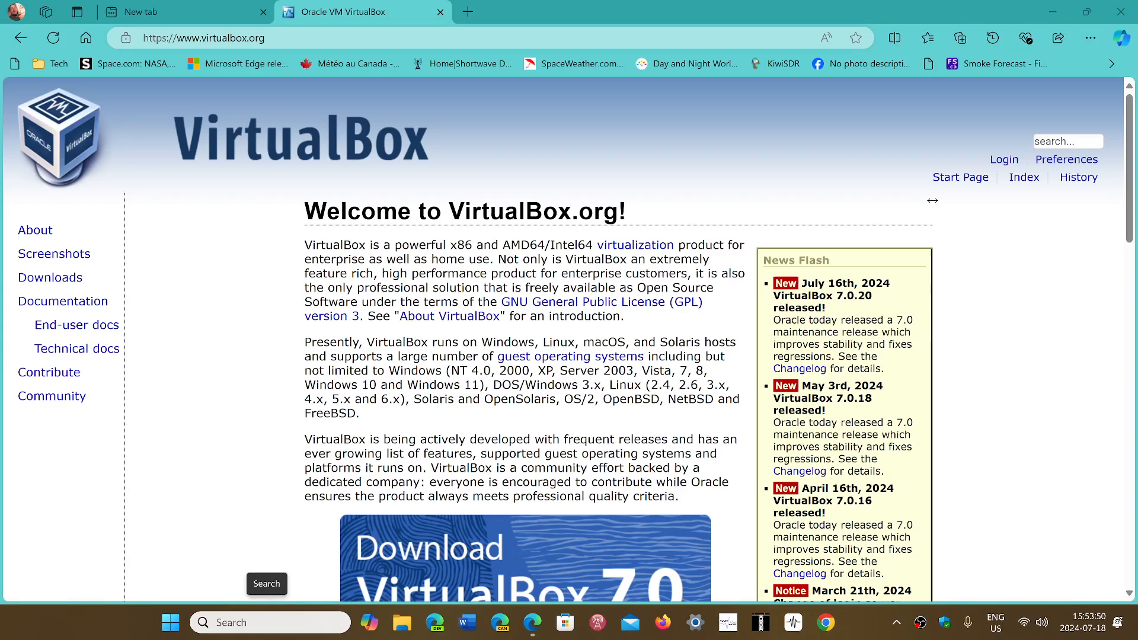
Step: Search the Windows Start menu for 'virtual' to find the VirtualBox app
left_click(171, 622)
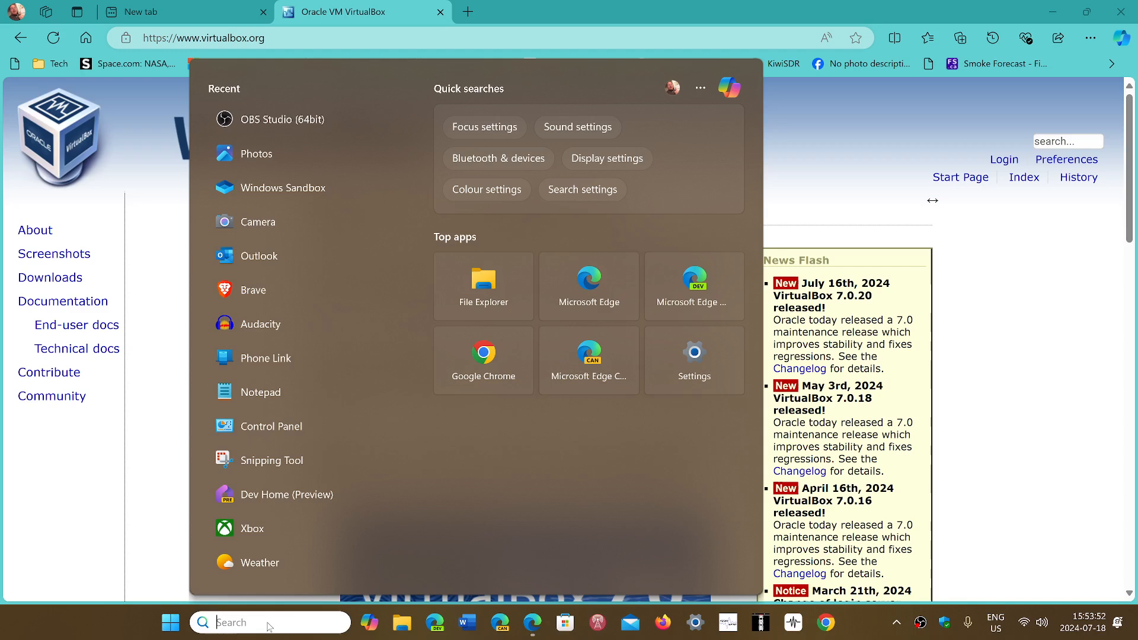
type("v")
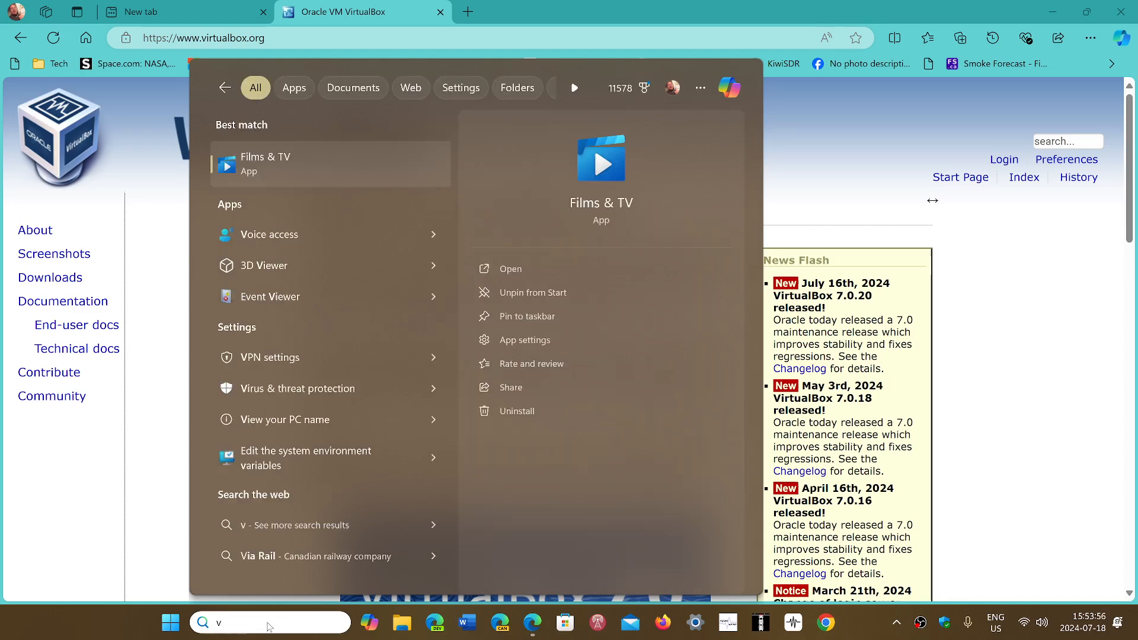
type("irtual")
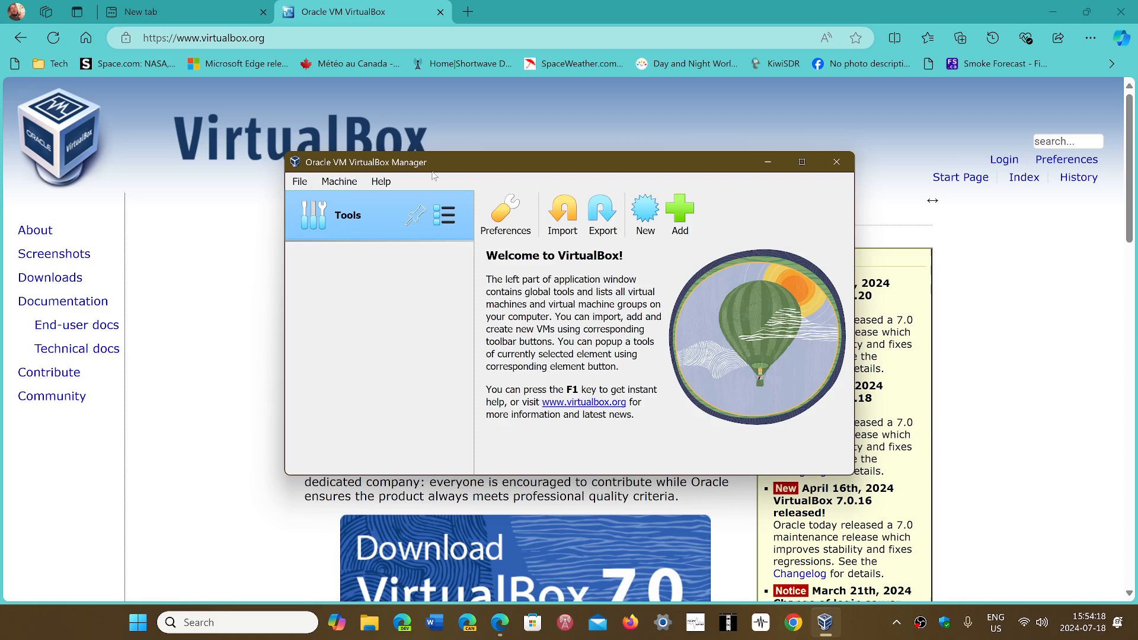
mouse_move(639, 355)
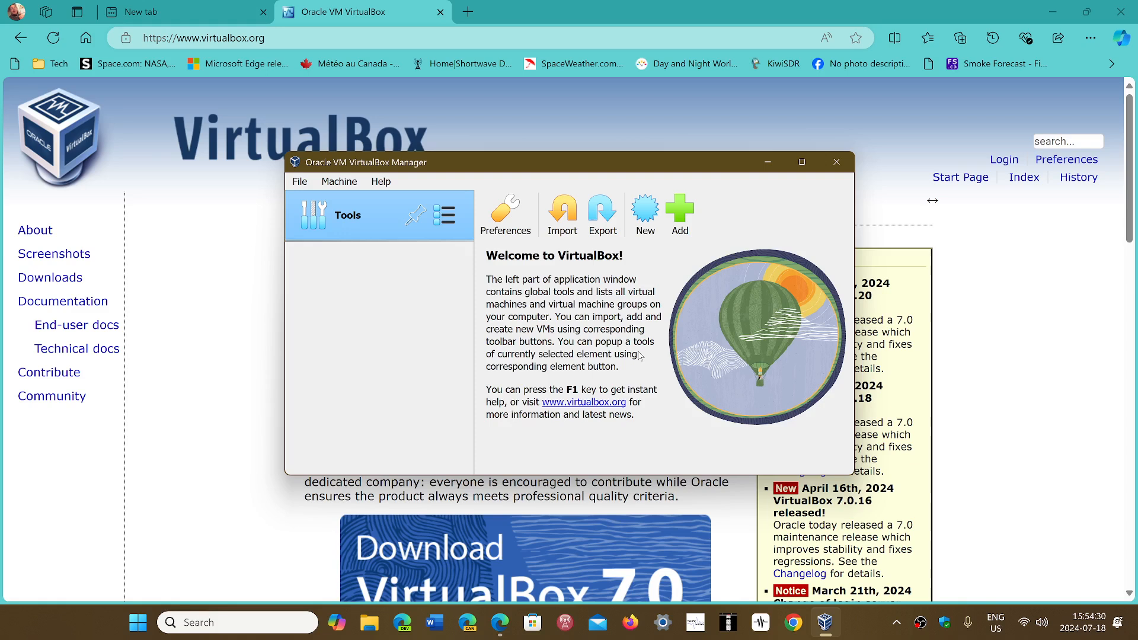
mouse_move(458, 368)
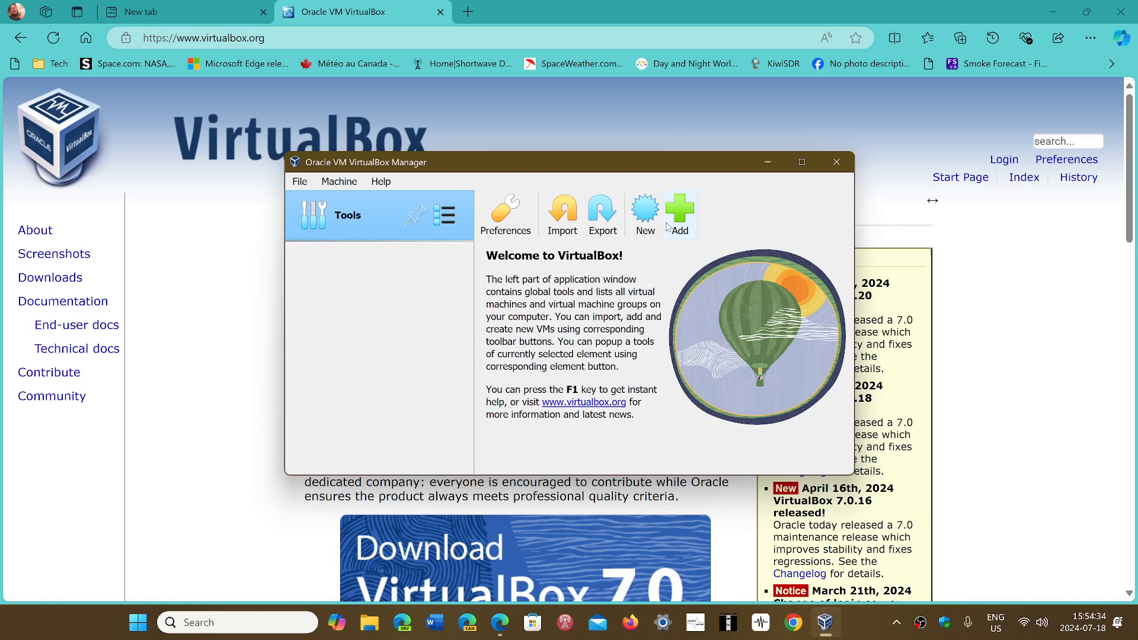
mouse_move(645, 212)
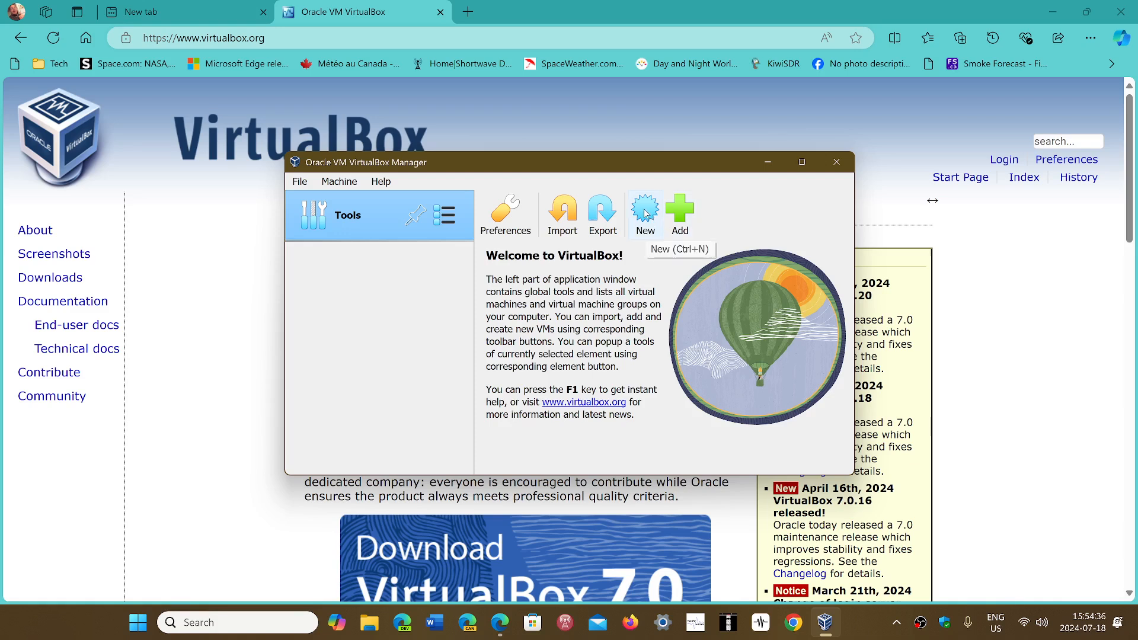
mouse_move(669, 303)
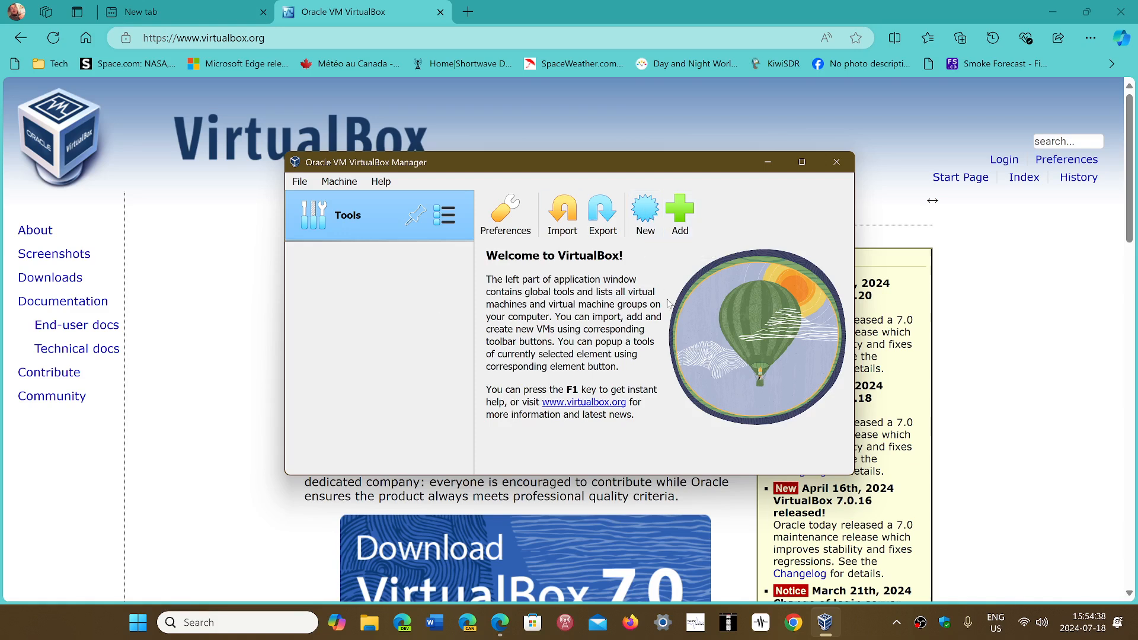
mouse_move(524, 367)
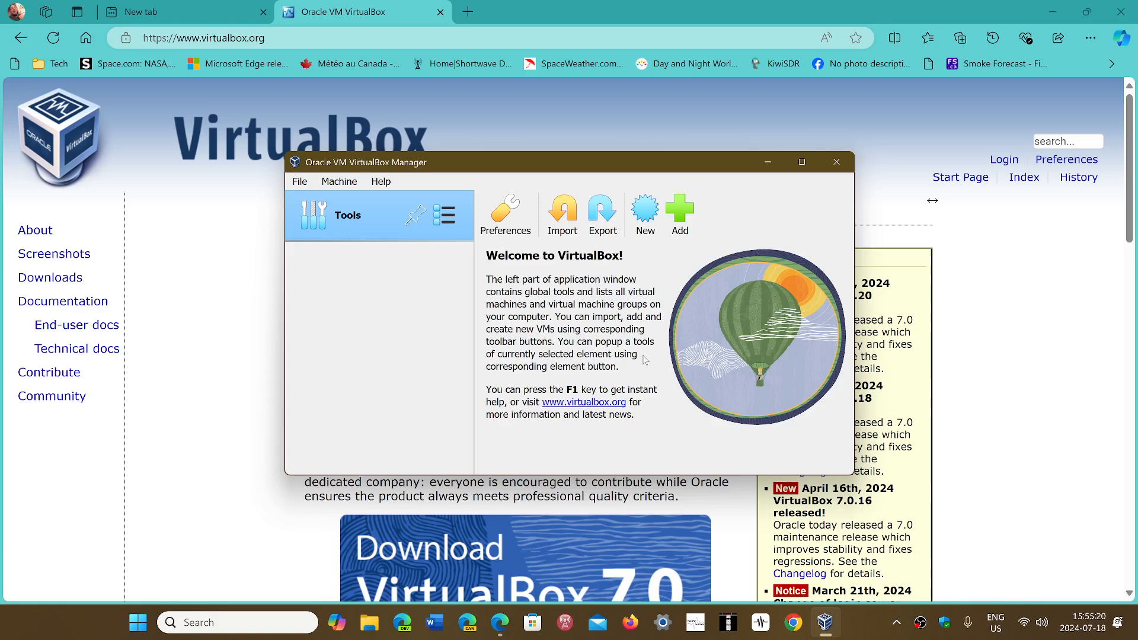
Step: Minimize VirtualBox Manager and scroll the virtualbox.org page to the Download VirtualBox 7.0 banner
left_click(836, 162)
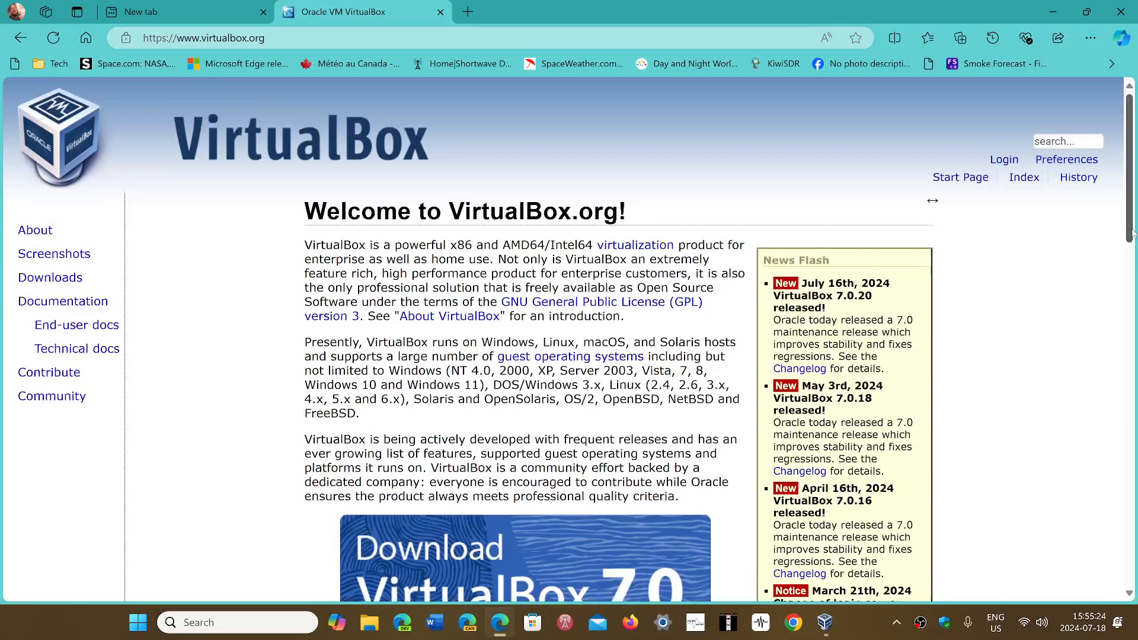
scroll("down", 3)
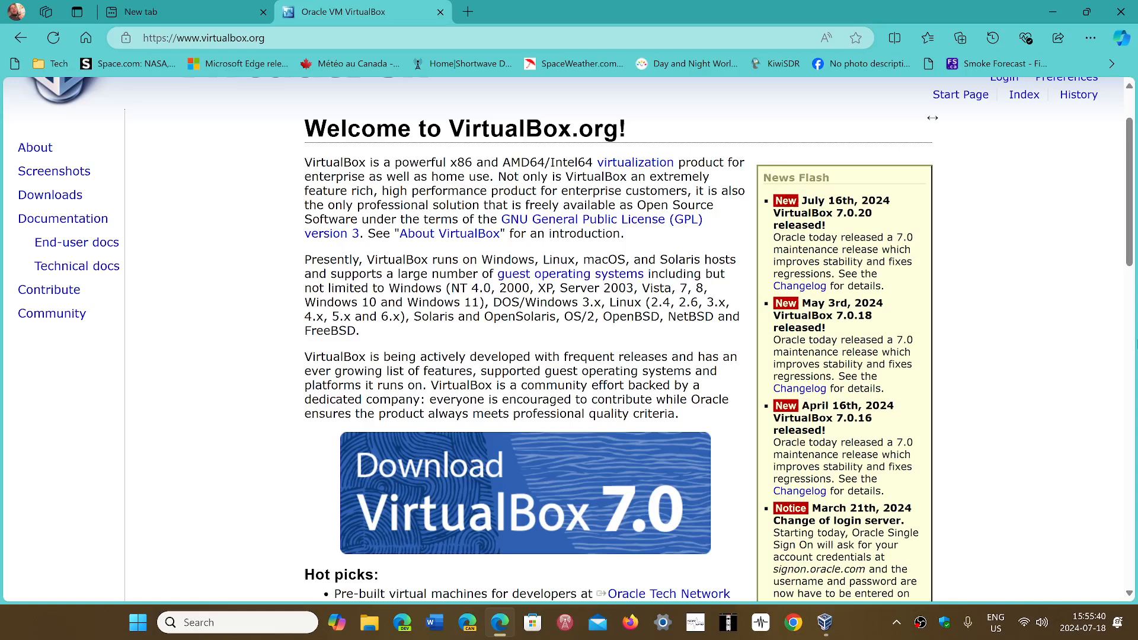
mouse_move(583, 341)
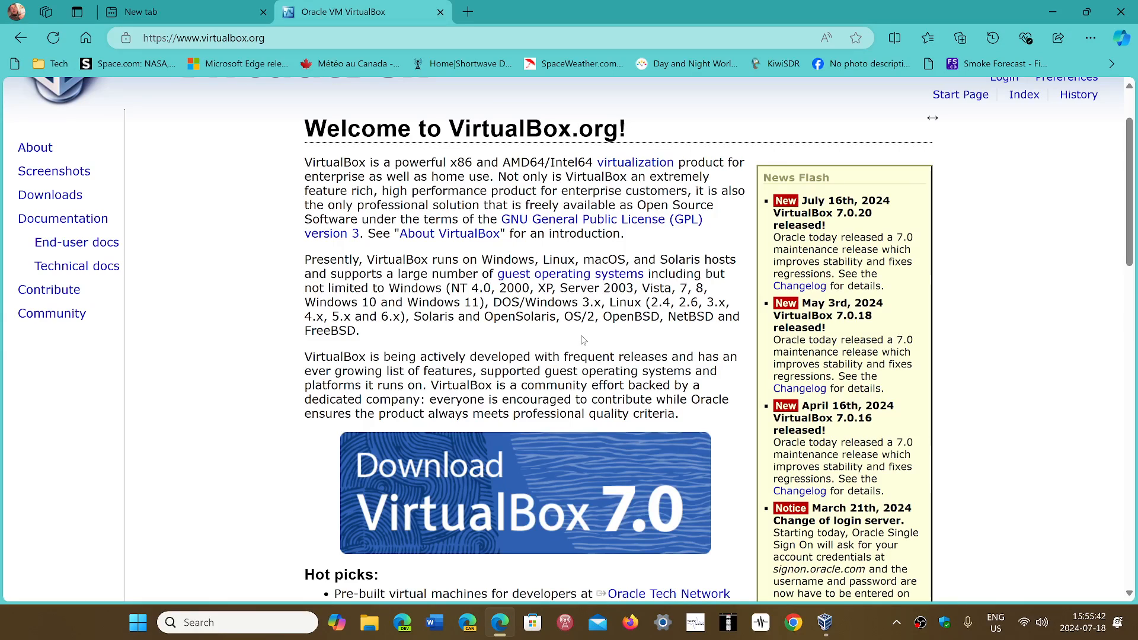
mouse_move(986, 334)
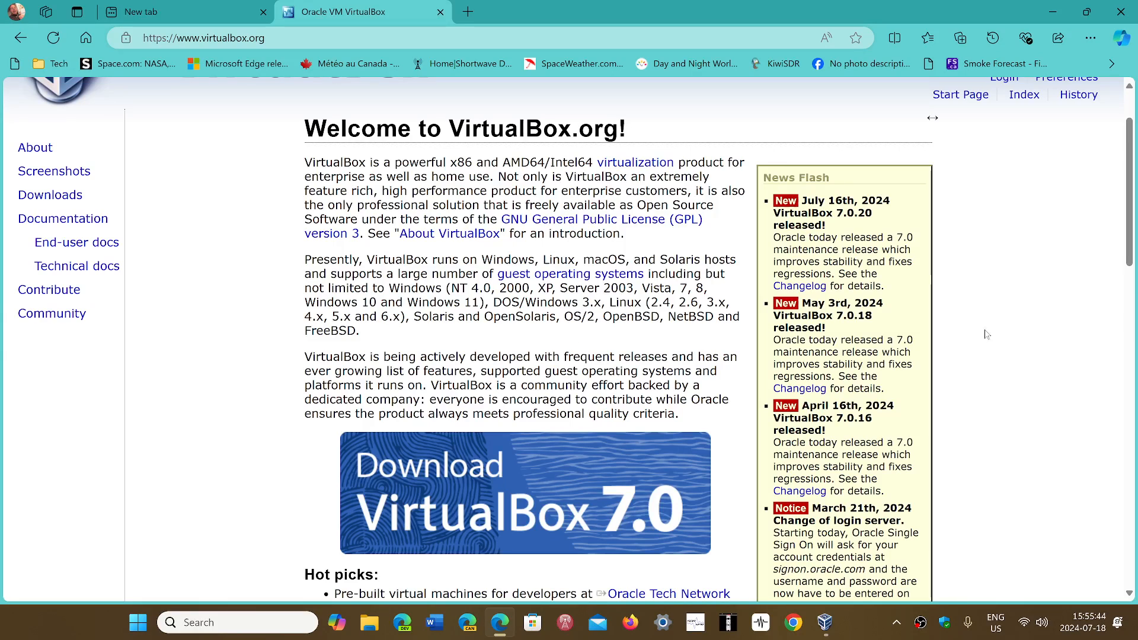
mouse_move(1064, 326)
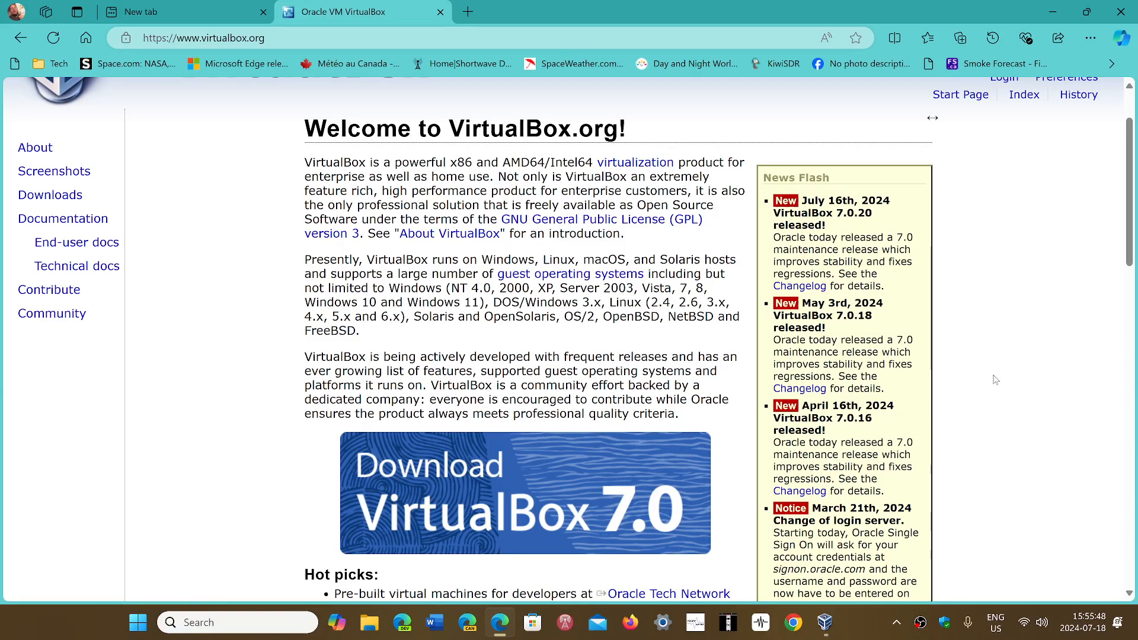
mouse_move(1033, 390)
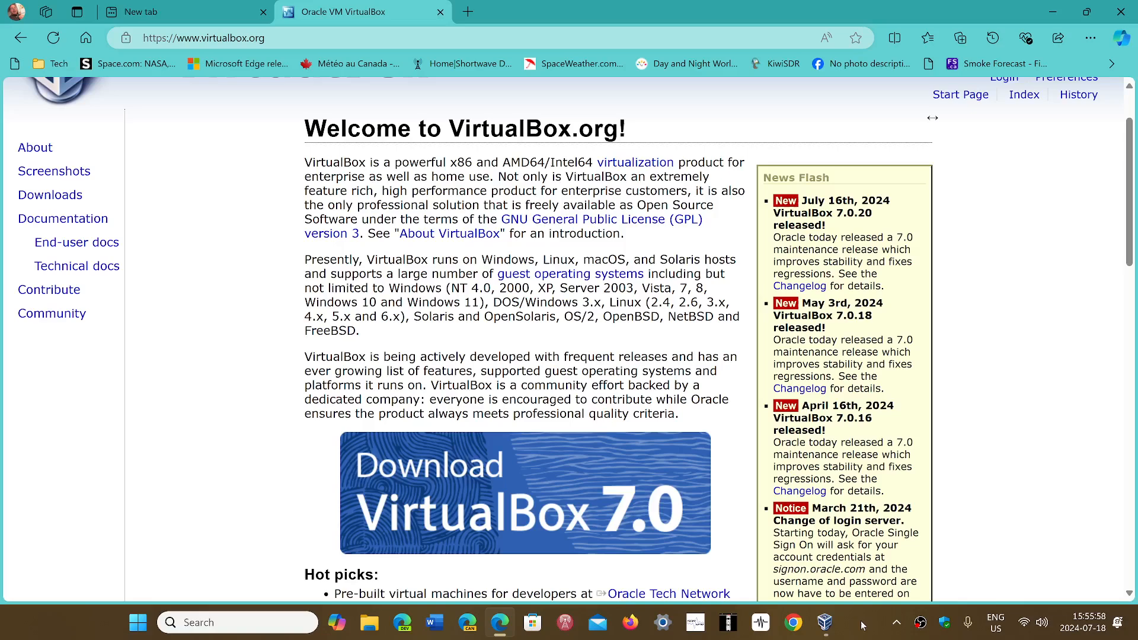
Step: Restore the VirtualBox Manager window from the taskbar, showing its Welcome screen
left_click(824, 623)
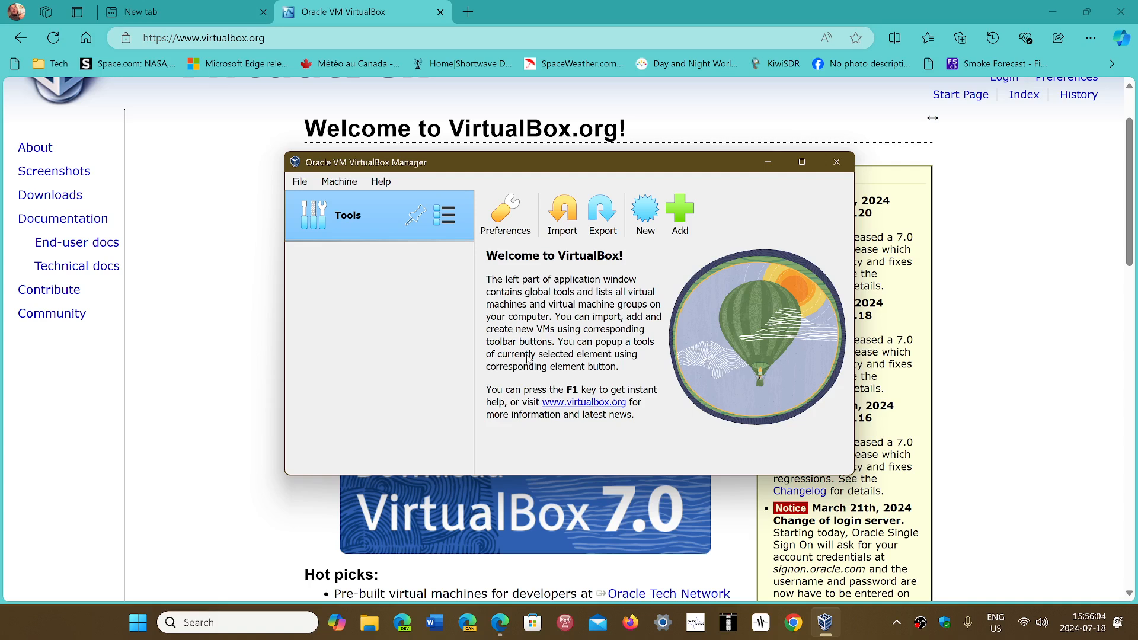
mouse_move(858, 631)
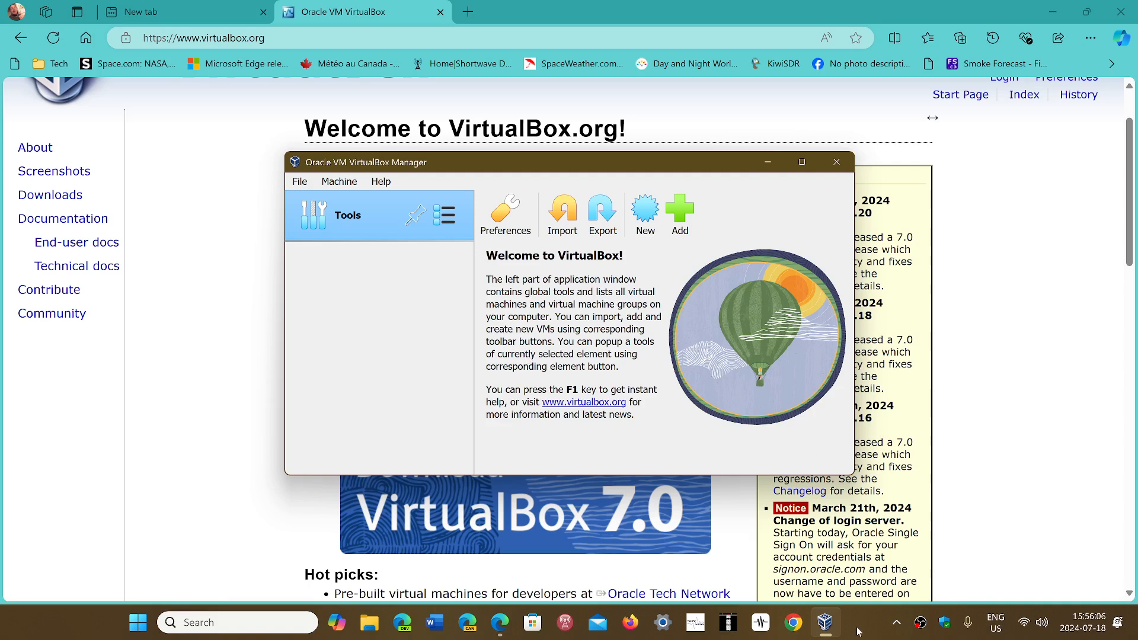